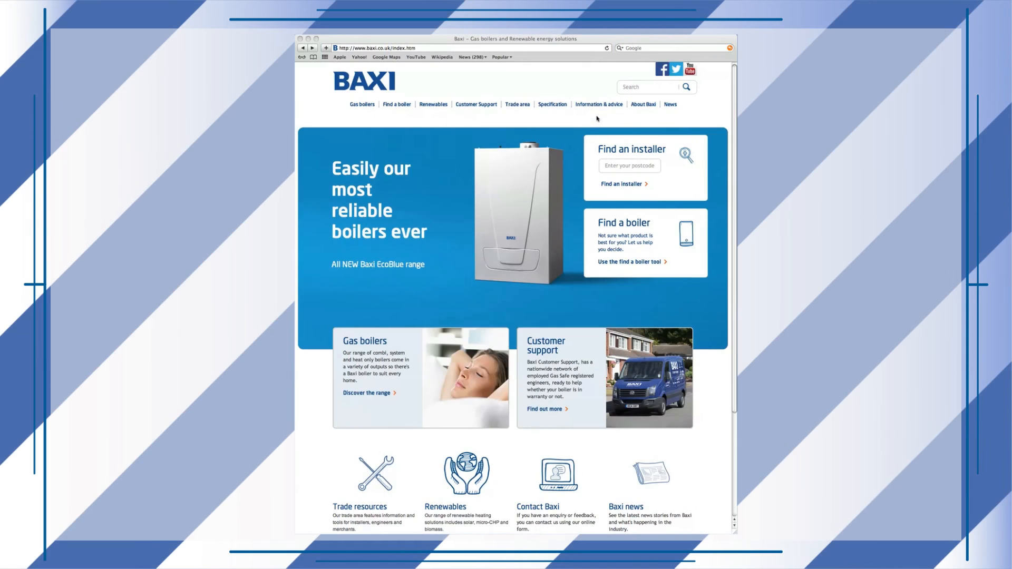
# - Go to the Baxi How to videos page via the Information & advice menu
pyautogui.click(599, 104)
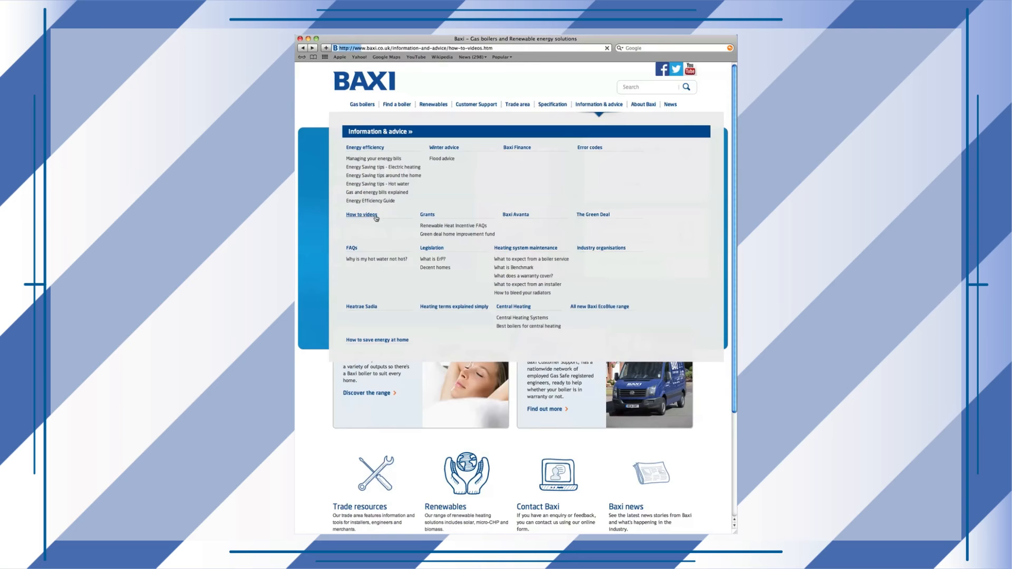
pyautogui.click(361, 215)
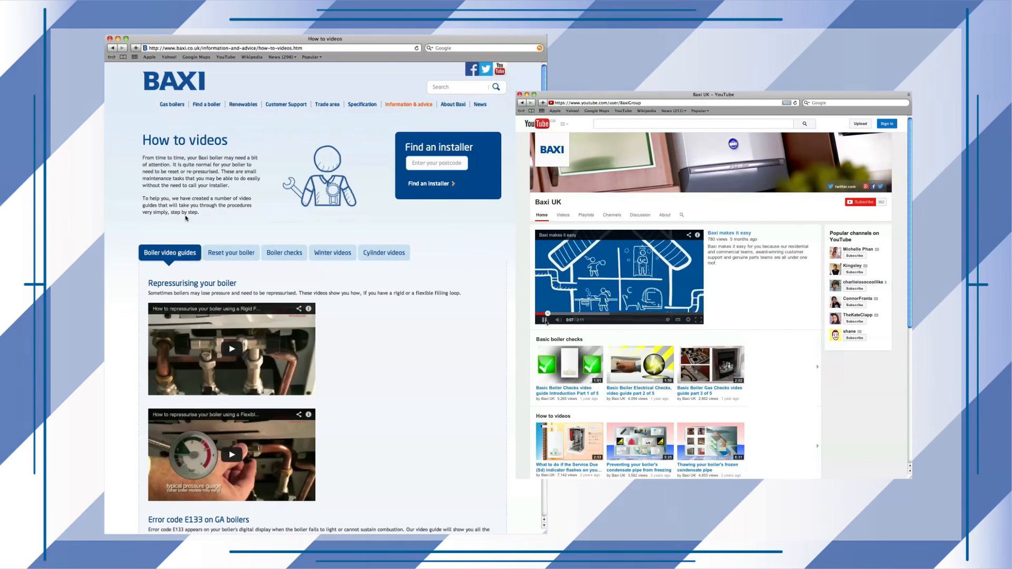